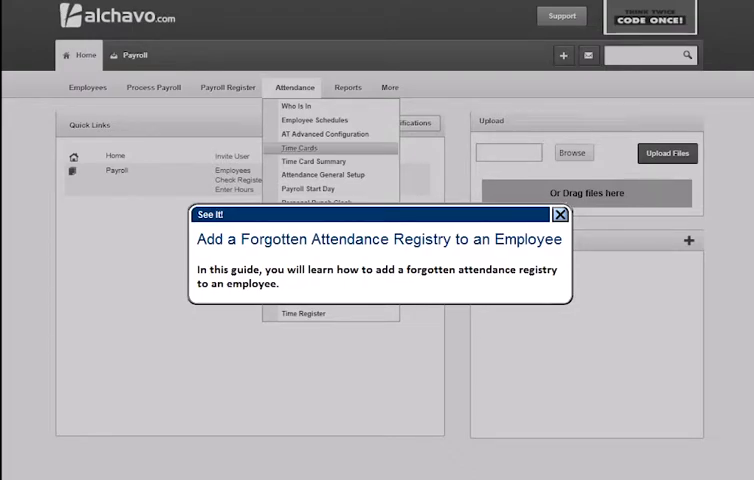
left_click(560, 214)
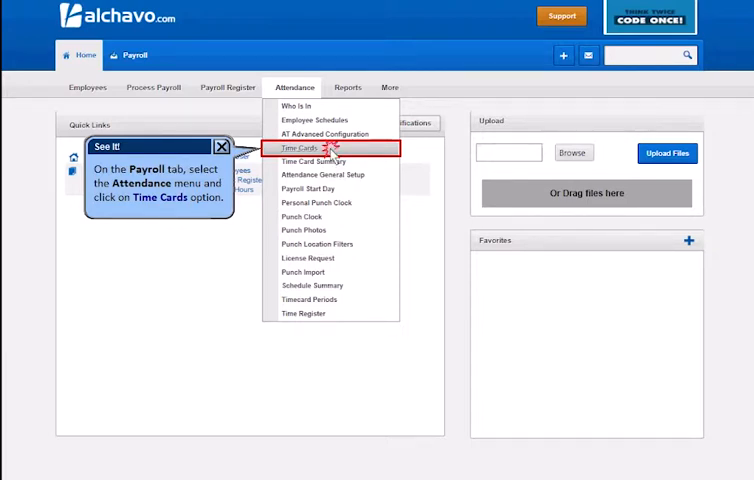
left_click(302, 148)
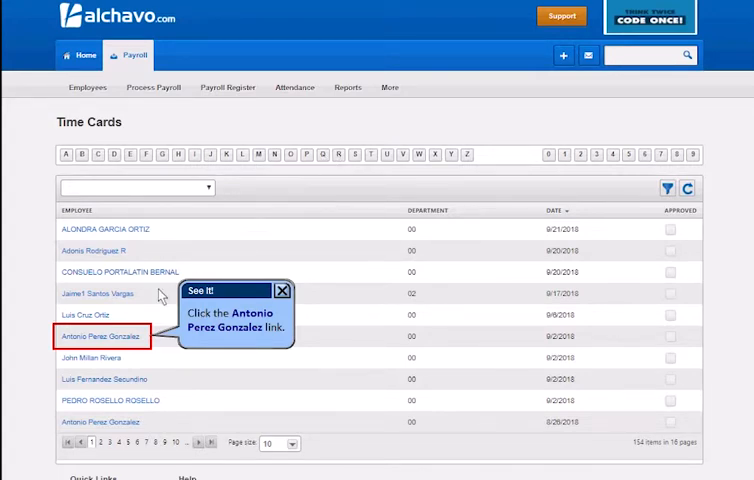
left_click(101, 336)
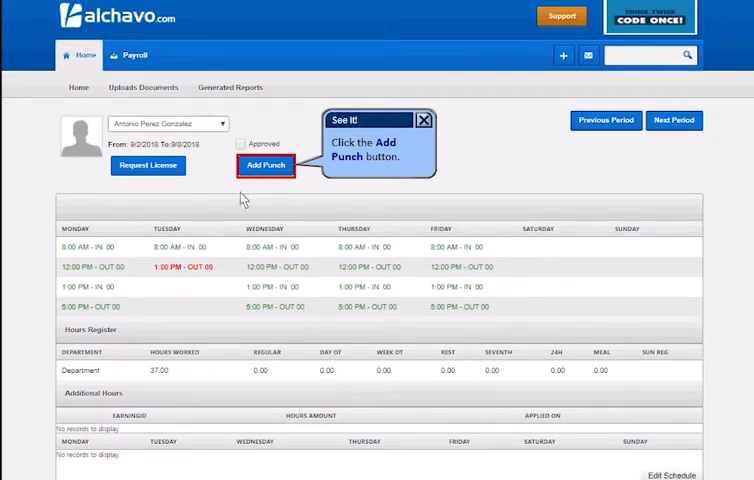
Add a new In punch with time 2:00 PM on 9/4 in the Default Department
left_click(265, 165)
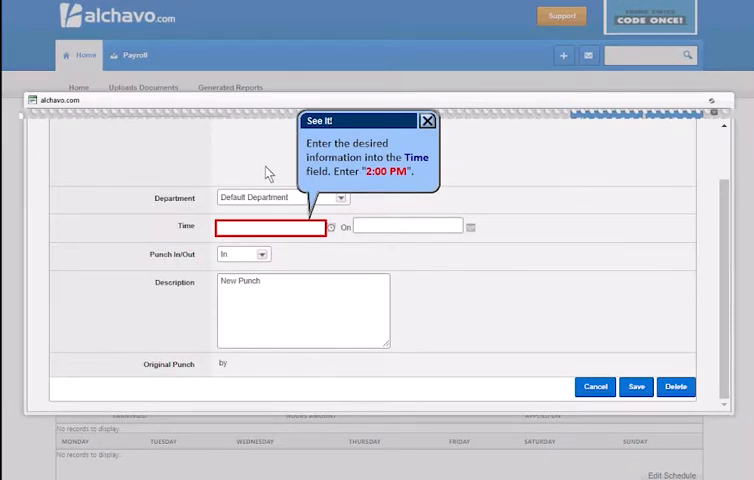
type("2")
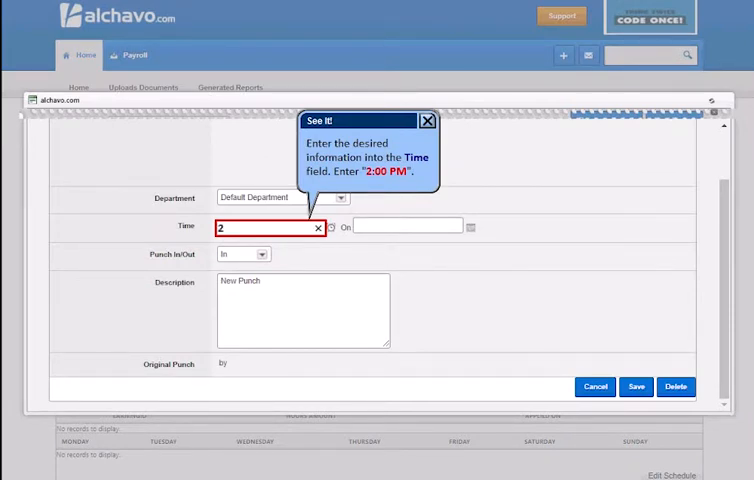
type("2:00 PM")
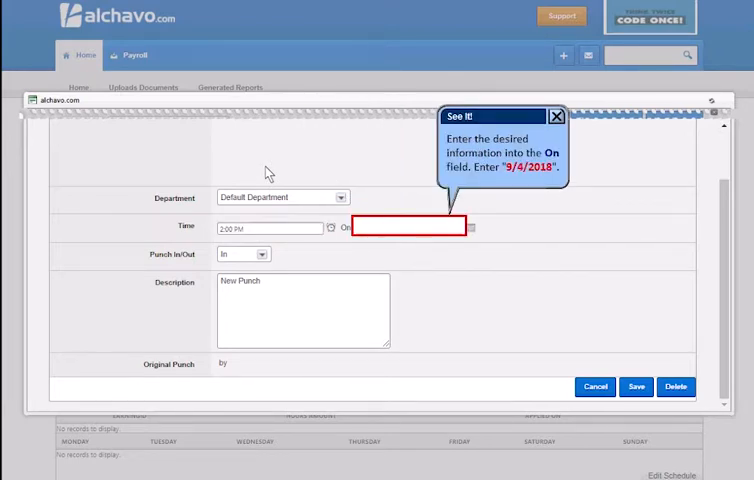
type("9/4/2018")
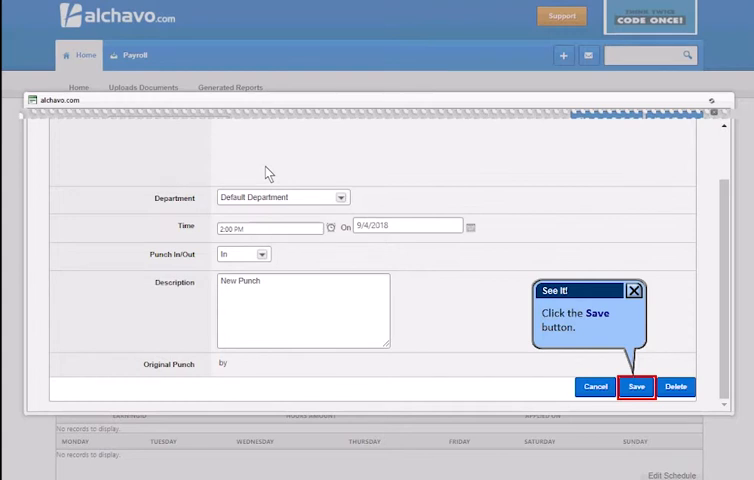
mouse_move(476, 298)
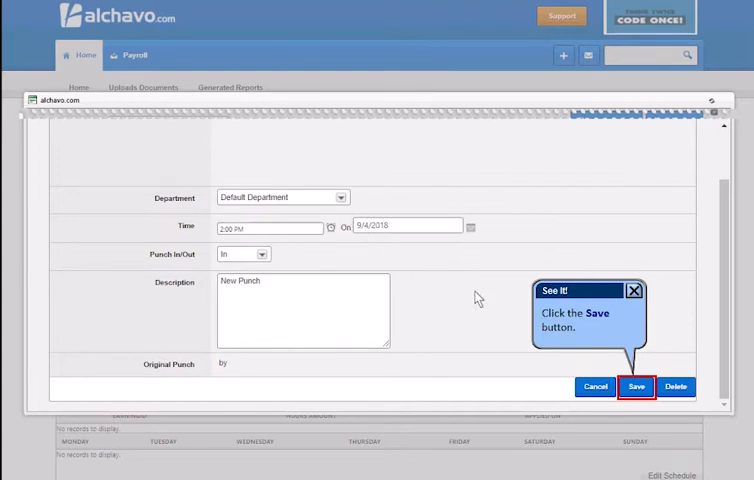
Save the punch so Tuesday 9/4 shows a 2:00 PM punch-in on the time card
left_click(636, 387)
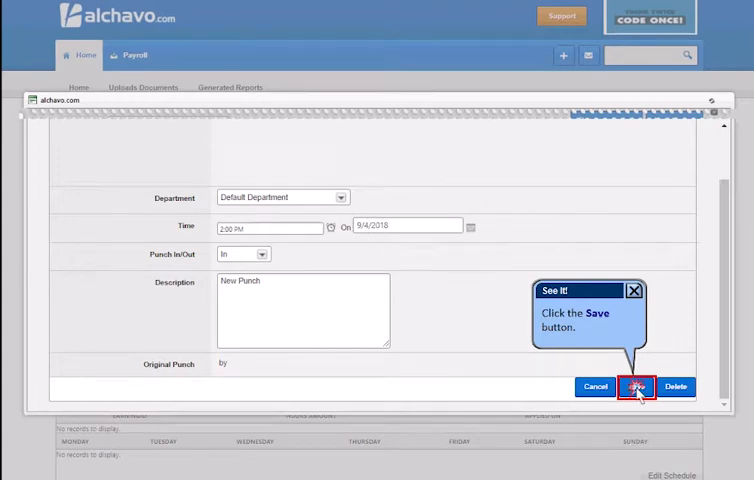
left_click(637, 386)
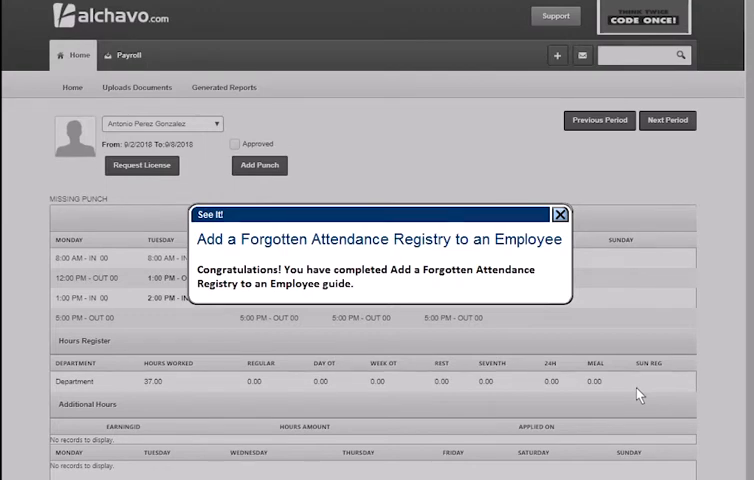